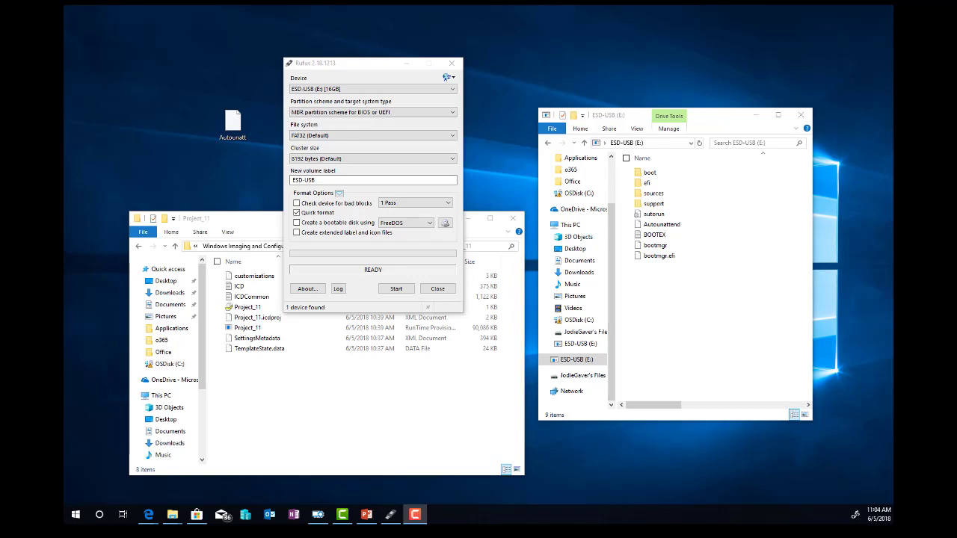
Step: Review the autounattend.xml answer file on the ESD-USB drive
{"action": "left_click", "coordinate": [544, 224]}
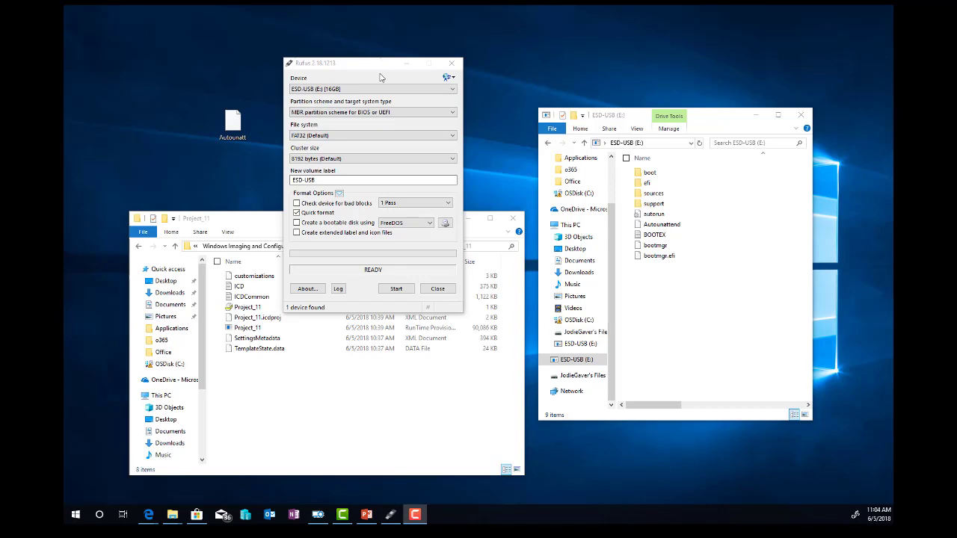
{"action": "left_click", "coordinate": [372, 135]}
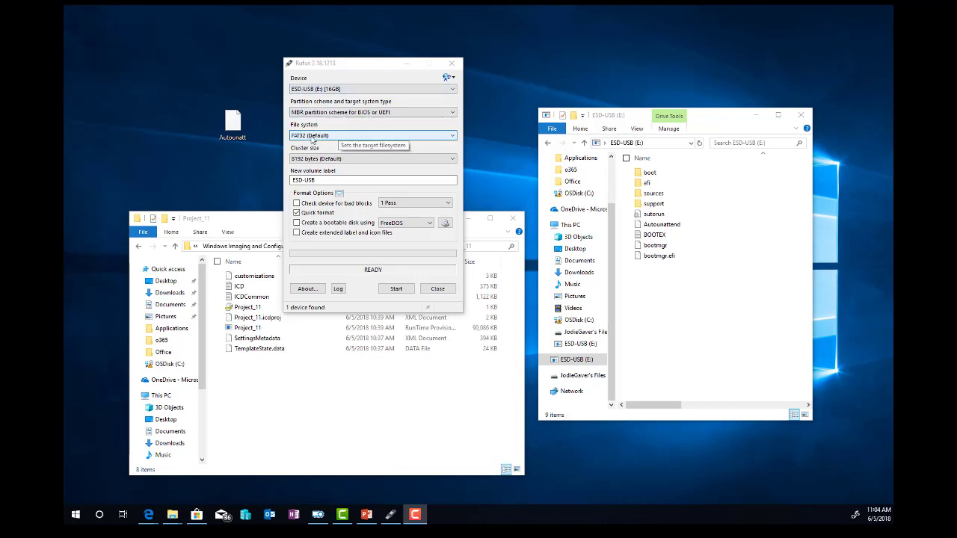
{"action": "mouse_move", "coordinate": [366, 112]}
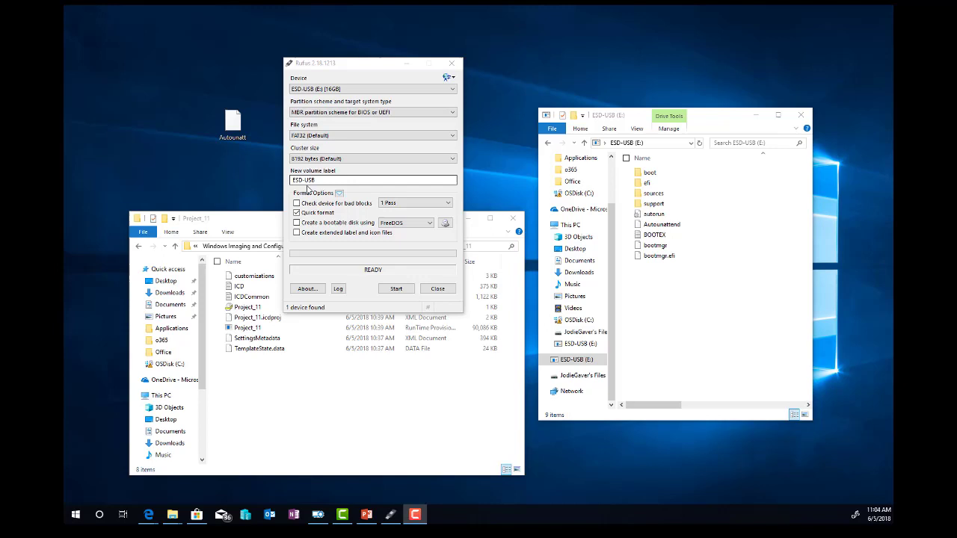
{"action": "mouse_move", "coordinate": [306, 215]}
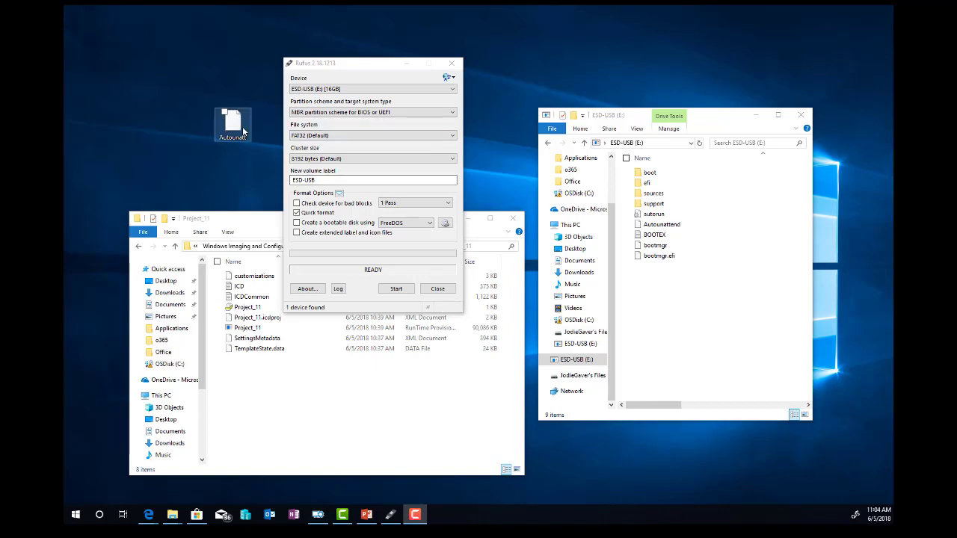
{"action": "double_click", "coordinate": [233, 125]}
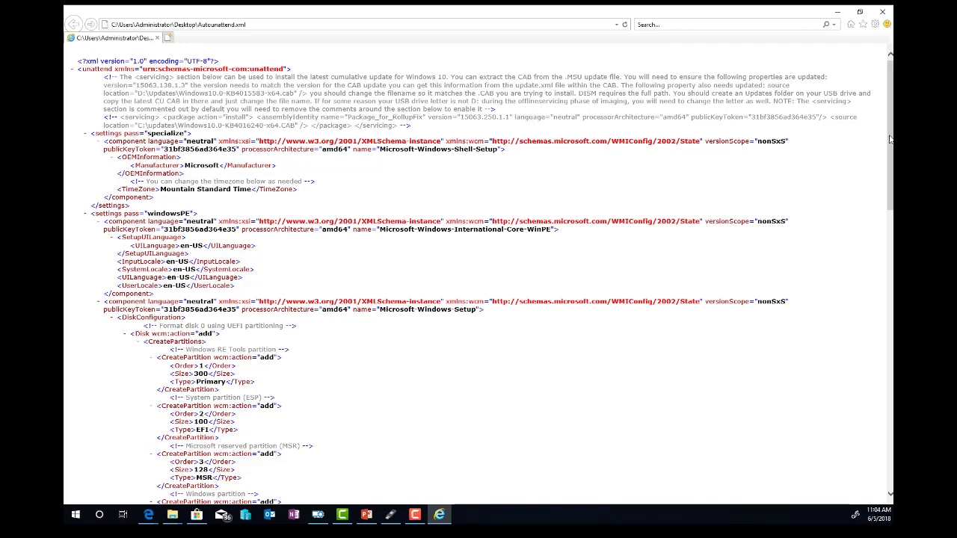
{"action": "scroll", "scroll_direction": "down", "scroll_amount": 3}
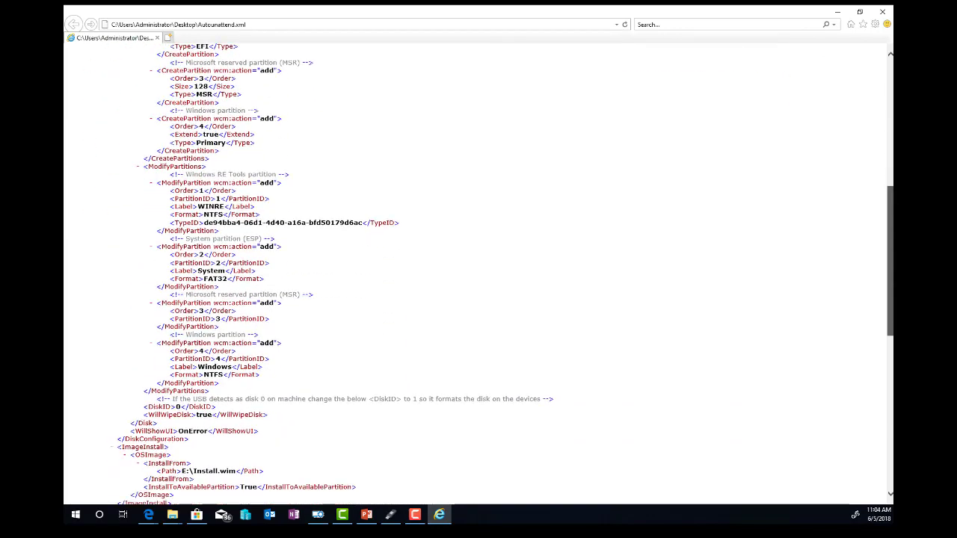
{"action": "scroll", "scroll_direction": "down", "scroll_amount": 3}
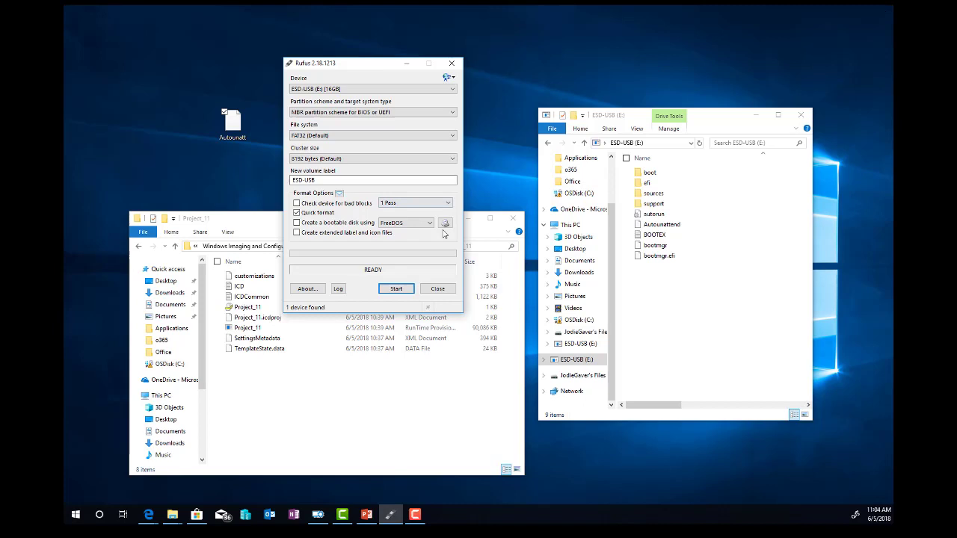
Step: Select Project_11.cat and Project_11.ppkg in the project folder for copying to the USB
{"action": "left_click", "coordinate": [661, 224]}
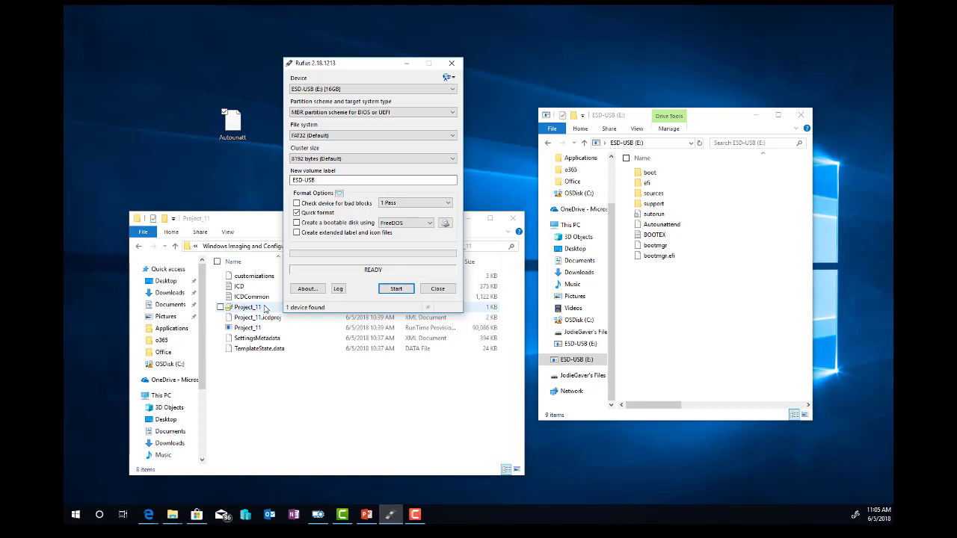
{"action": "left_click", "coordinate": [246, 308]}
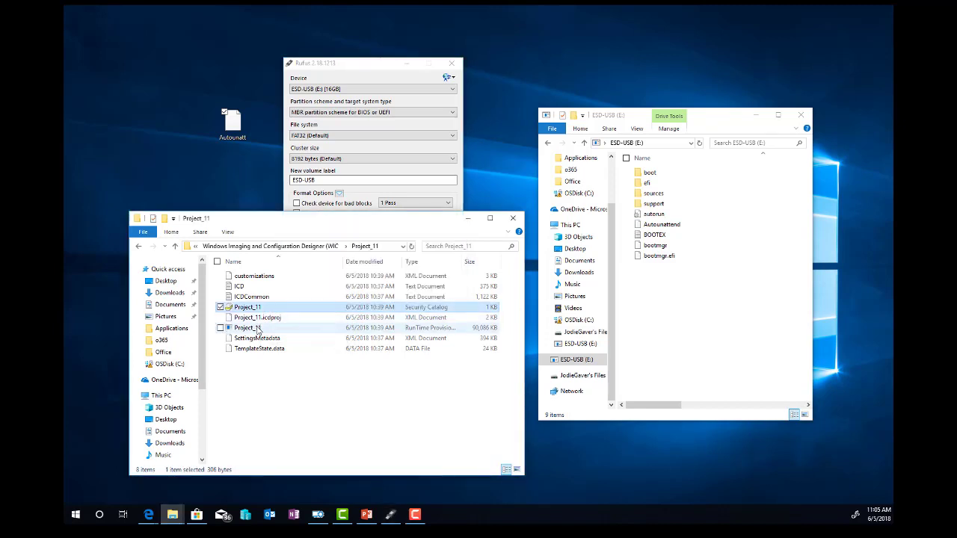
{"action": "left_click", "coordinate": [219, 327]}
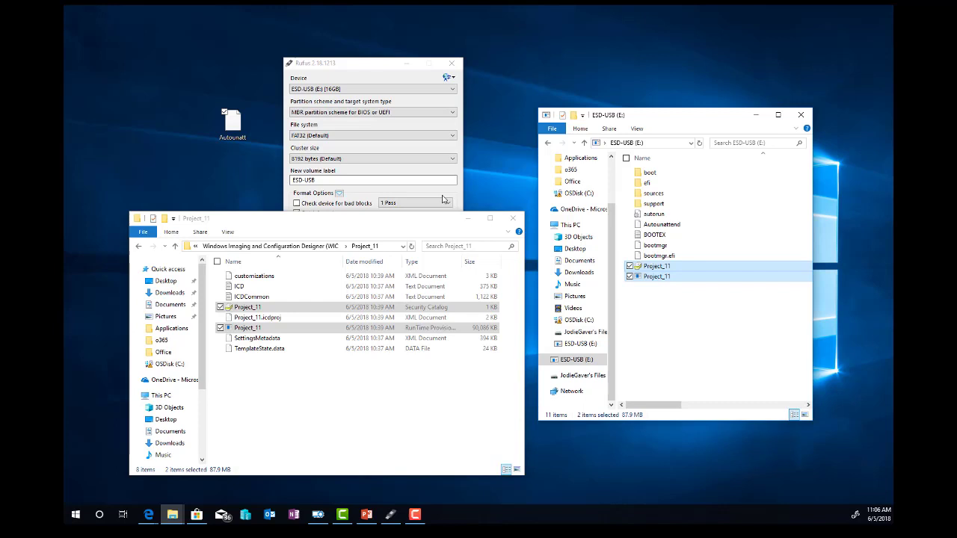
{"action": "mouse_move", "coordinate": [801, 254]}
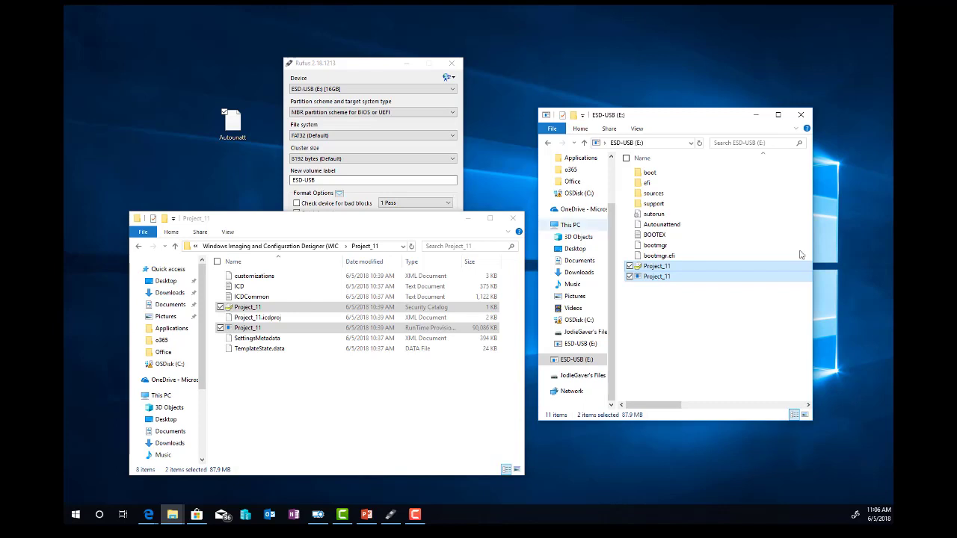